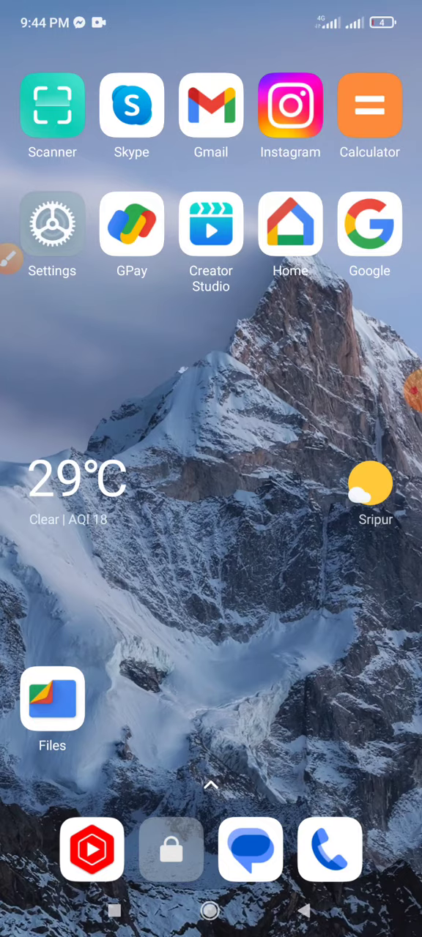
# - Scroll the home screen and operate the screen annotation tools
pyautogui.scroll(-3)
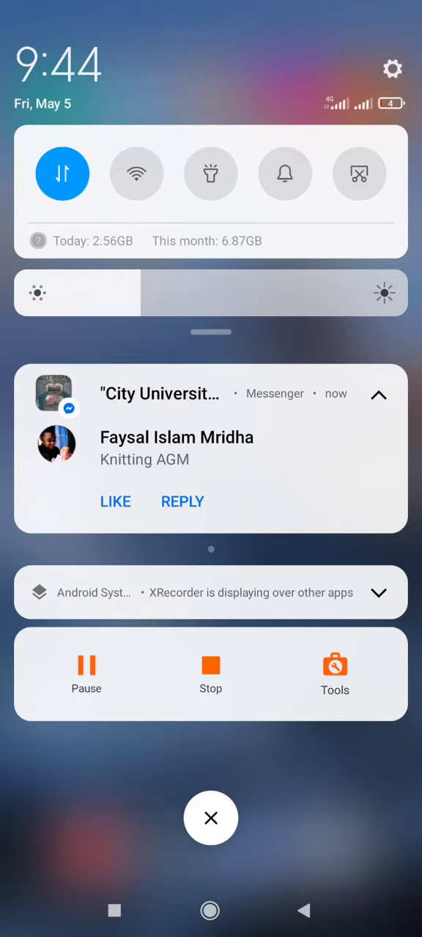
pyautogui.click(211, 818)
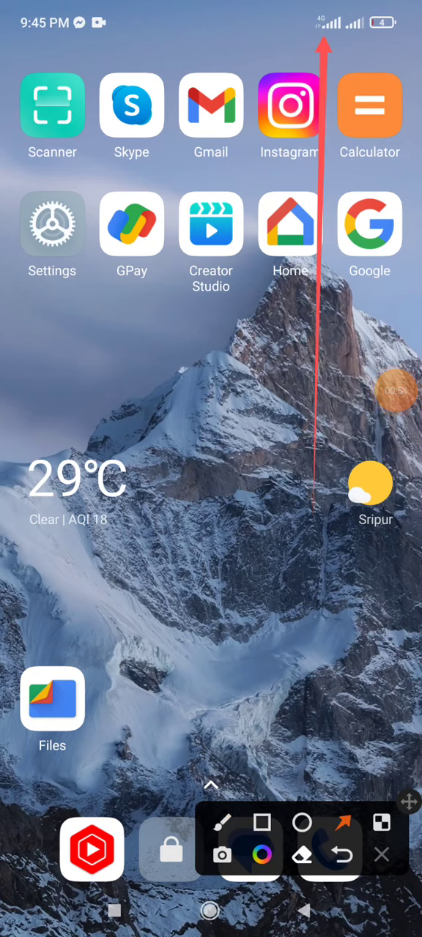
pyautogui.click(382, 853)
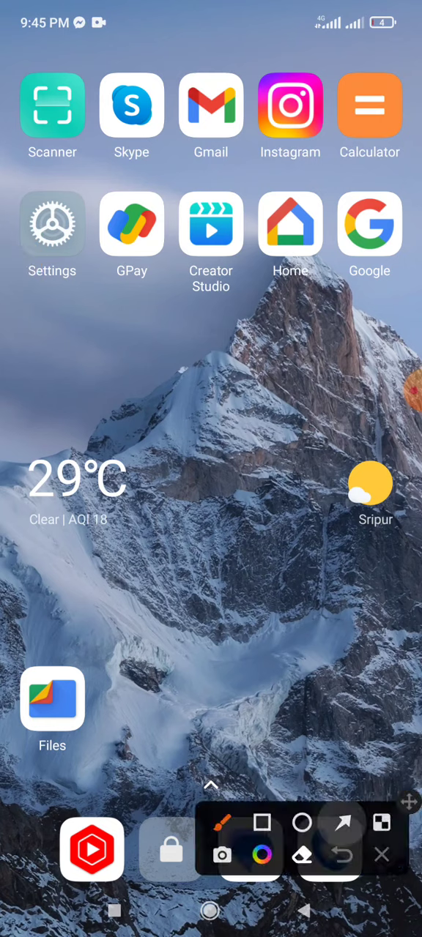
pyautogui.moveTo(212, 673); pyautogui.dragTo(212, 212)
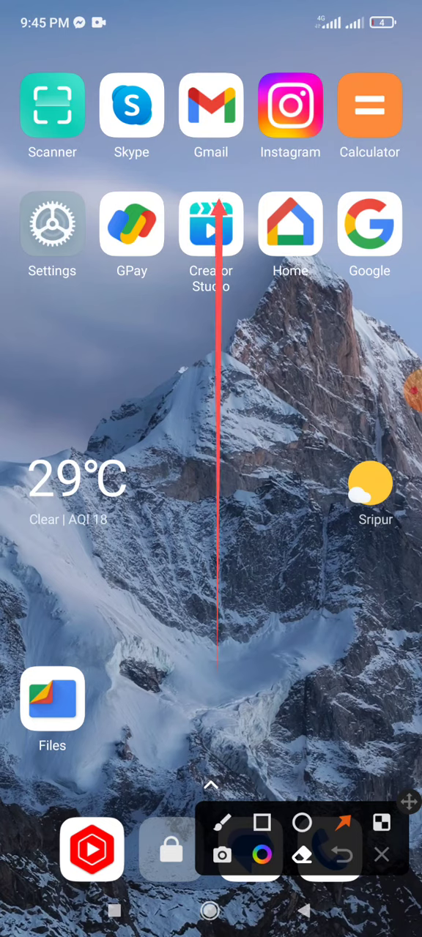
pyautogui.click(380, 856)
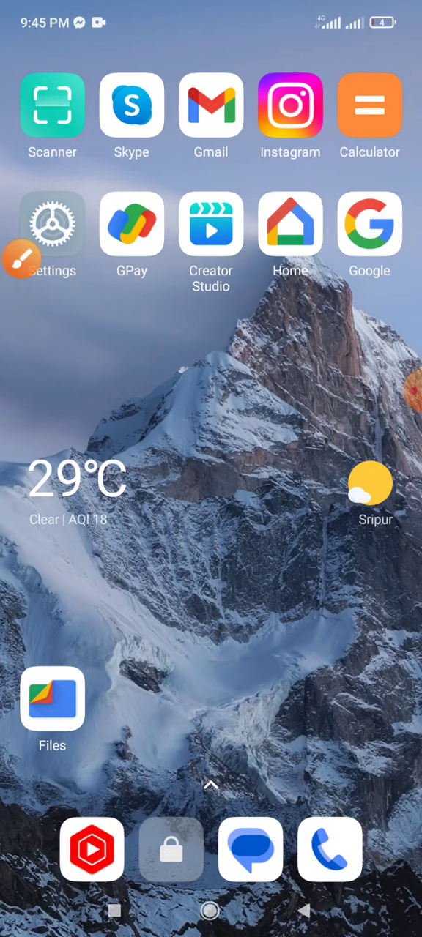
# - Launch Gmail on the Primary inbox and put the annotation tools away
pyautogui.click(210, 105)
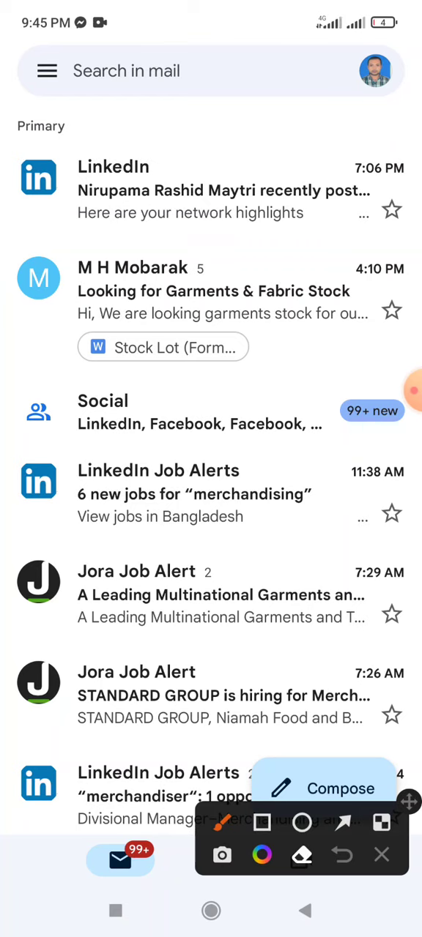
pyautogui.click(349, 823)
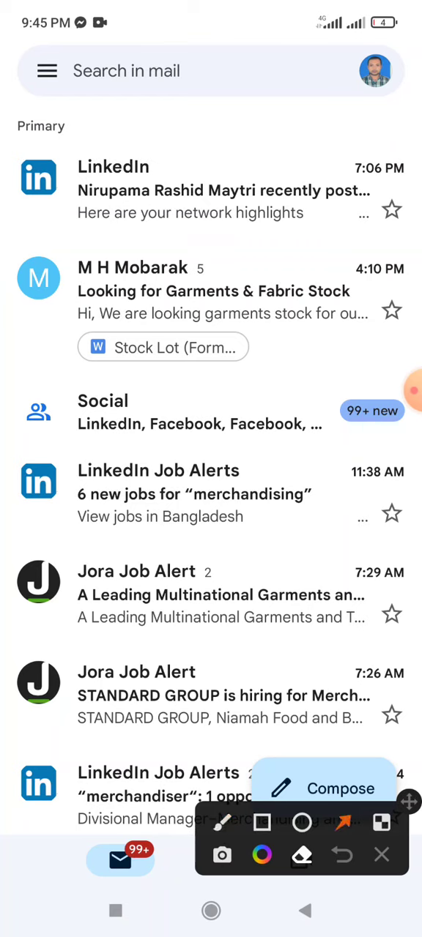
pyautogui.moveTo(157, 702); pyautogui.dragTo(213, 446)
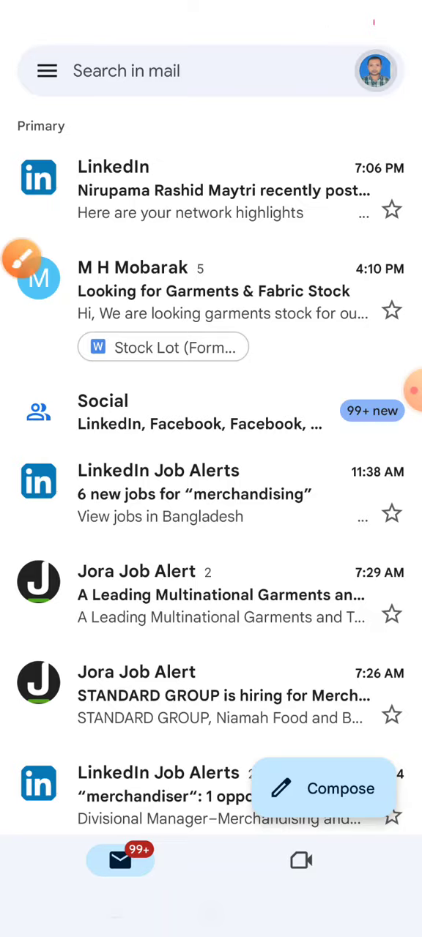
# - Show the signed-in accounts list from the profile picture and annotate the second account with an arrow
pyautogui.click(380, 71)
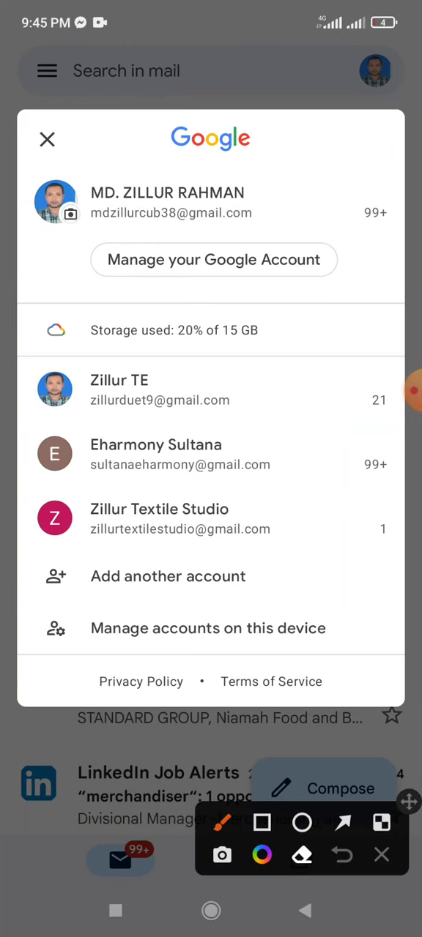
pyautogui.click(342, 824)
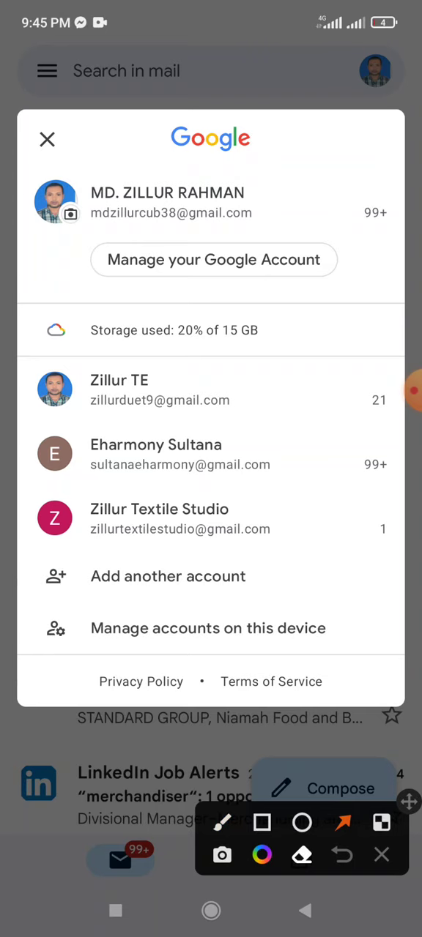
pyautogui.click(261, 822)
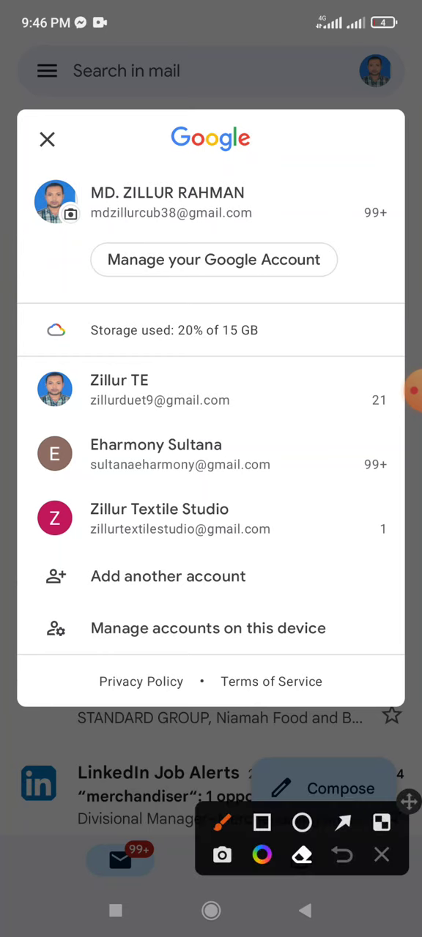
pyautogui.click(345, 824)
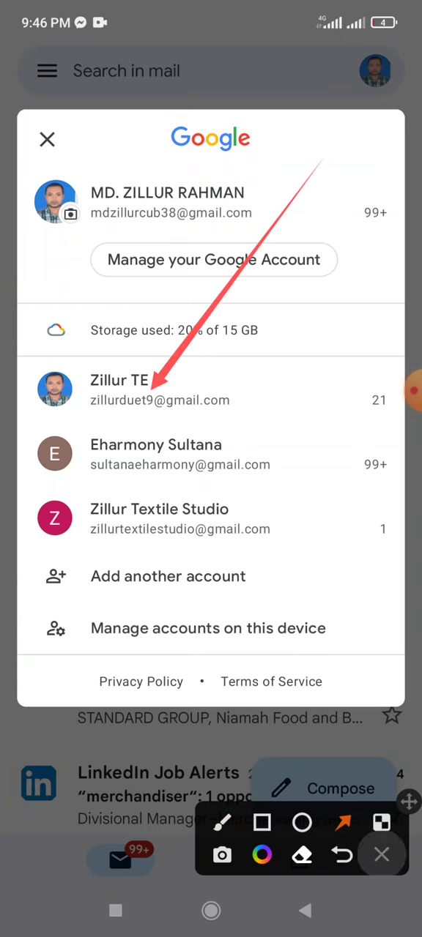
# - Switch to the Zillur TE account (21 unread), then reopen and close the switcher to confirm
pyautogui.click(377, 856)
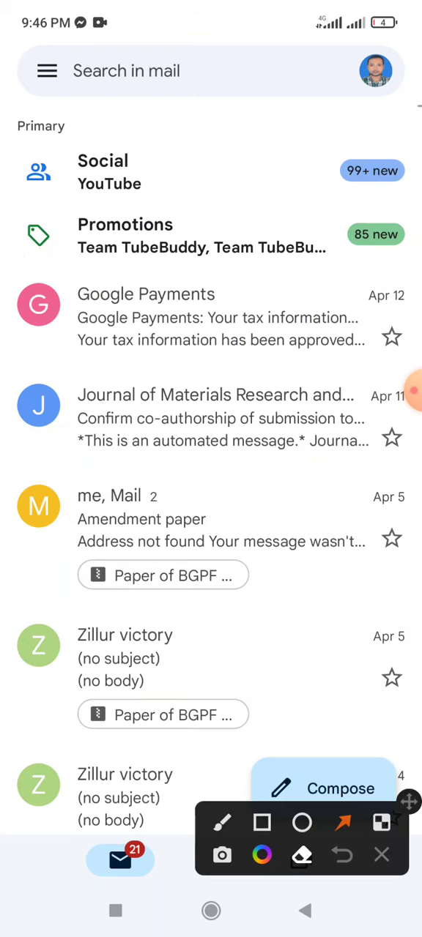
pyautogui.click(377, 856)
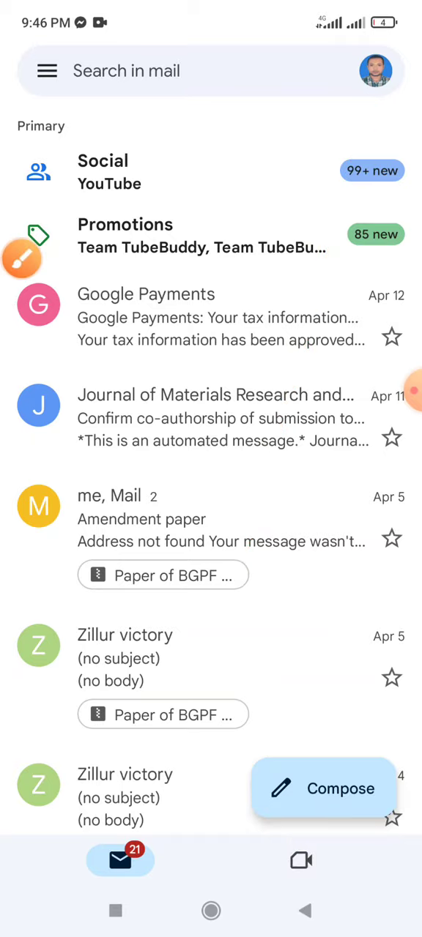
pyautogui.click(374, 71)
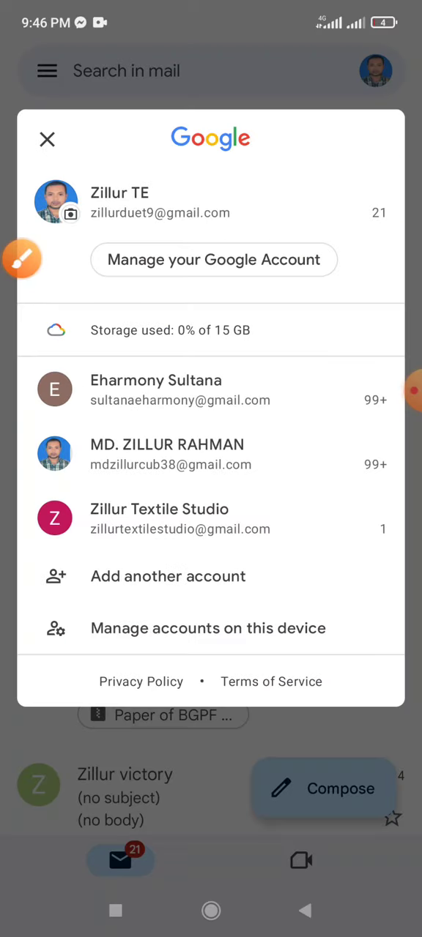
pyautogui.click(47, 139)
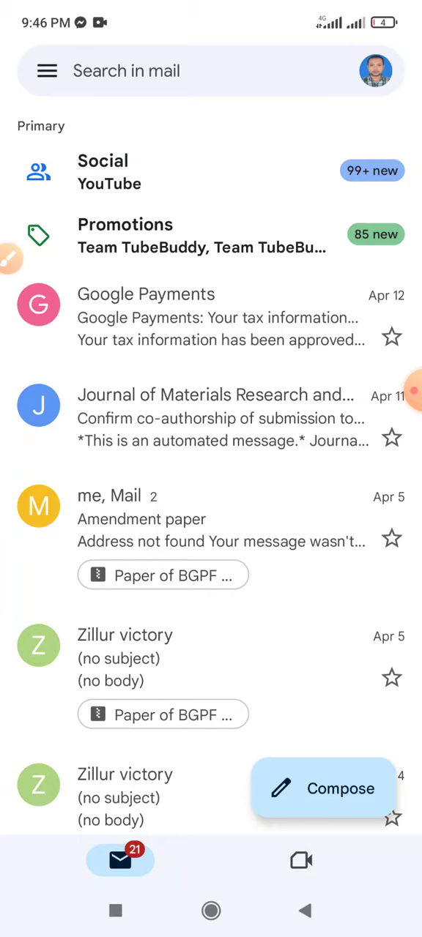